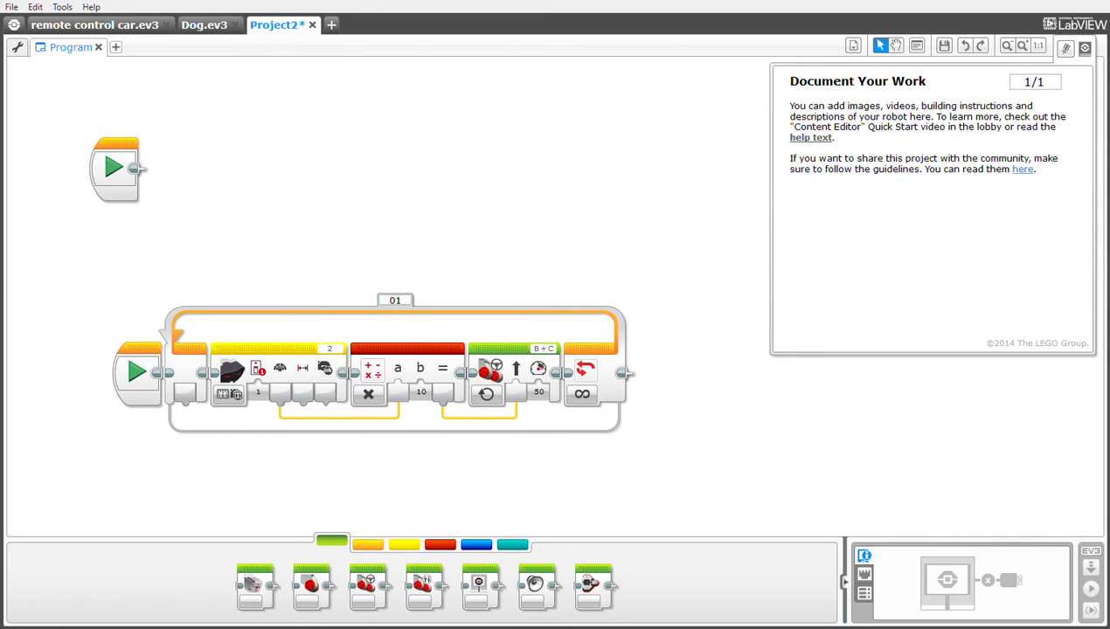
# Hide the Document Your Work panel to reveal the full program canvas.
pyautogui.click(1074, 45)
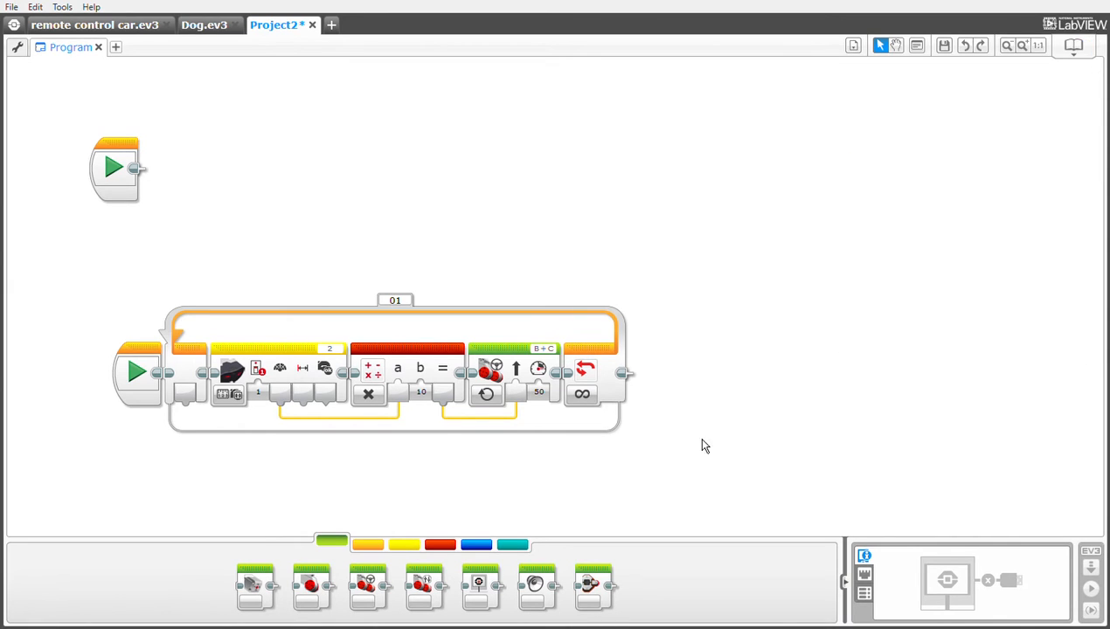
pyautogui.moveTo(527, 415)
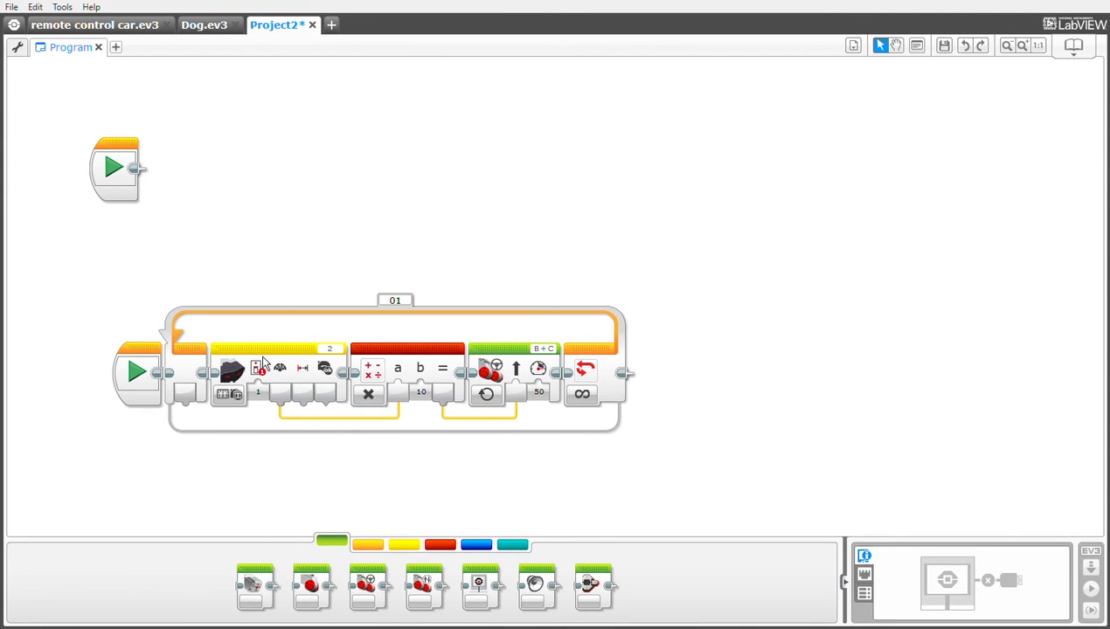
pyautogui.moveTo(129, 279)
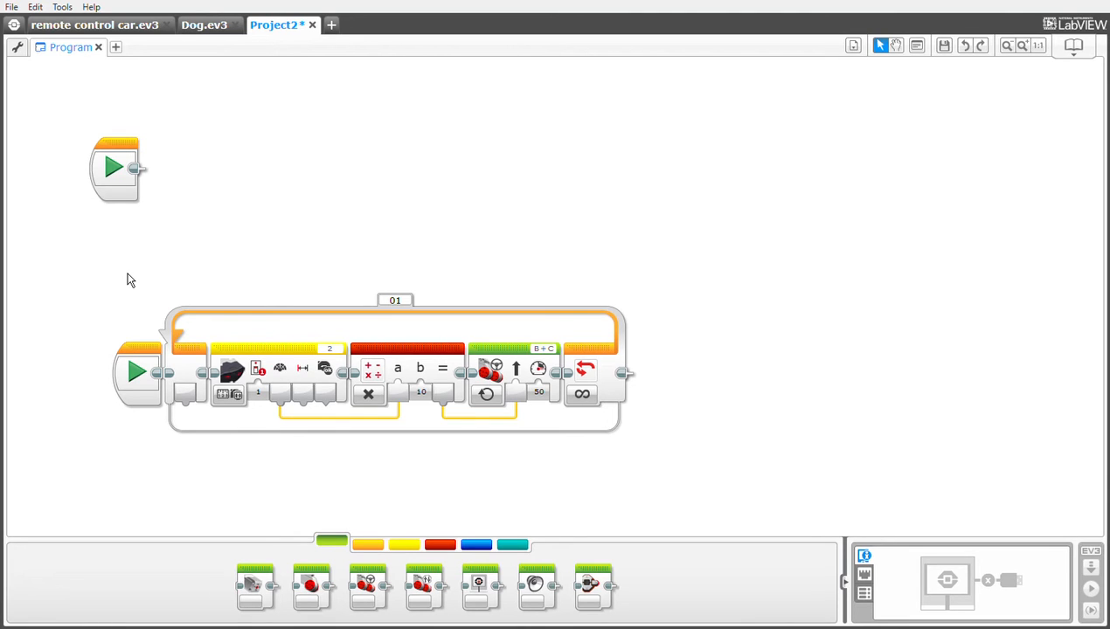
pyautogui.moveTo(167, 293)
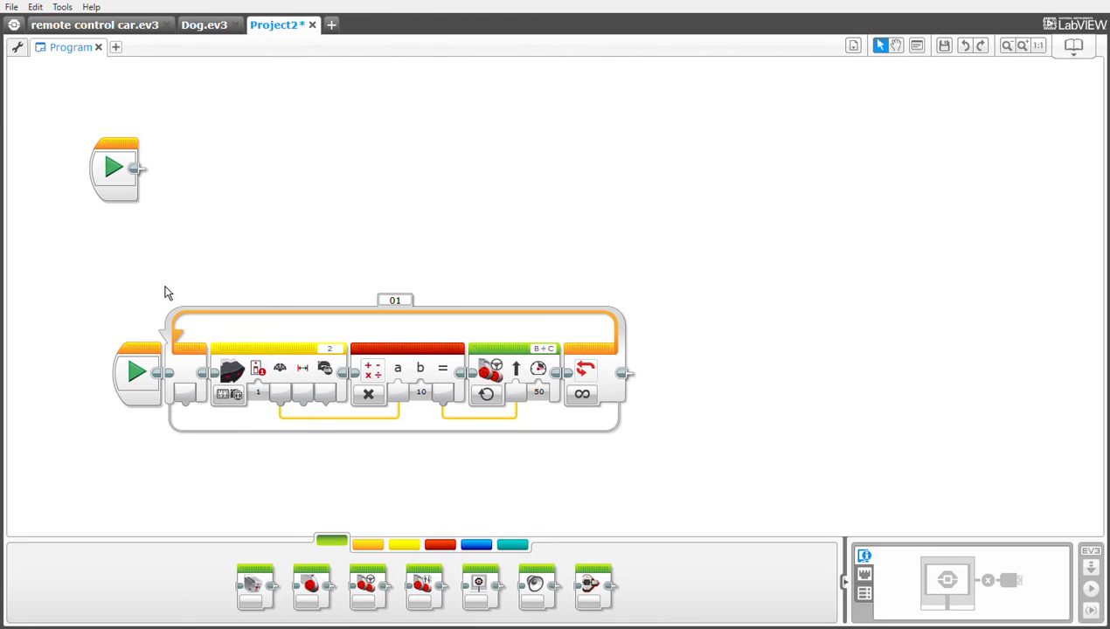
# Attach an unlimited Loop block from Flow Control to the second Start block.
pyautogui.click(367, 544)
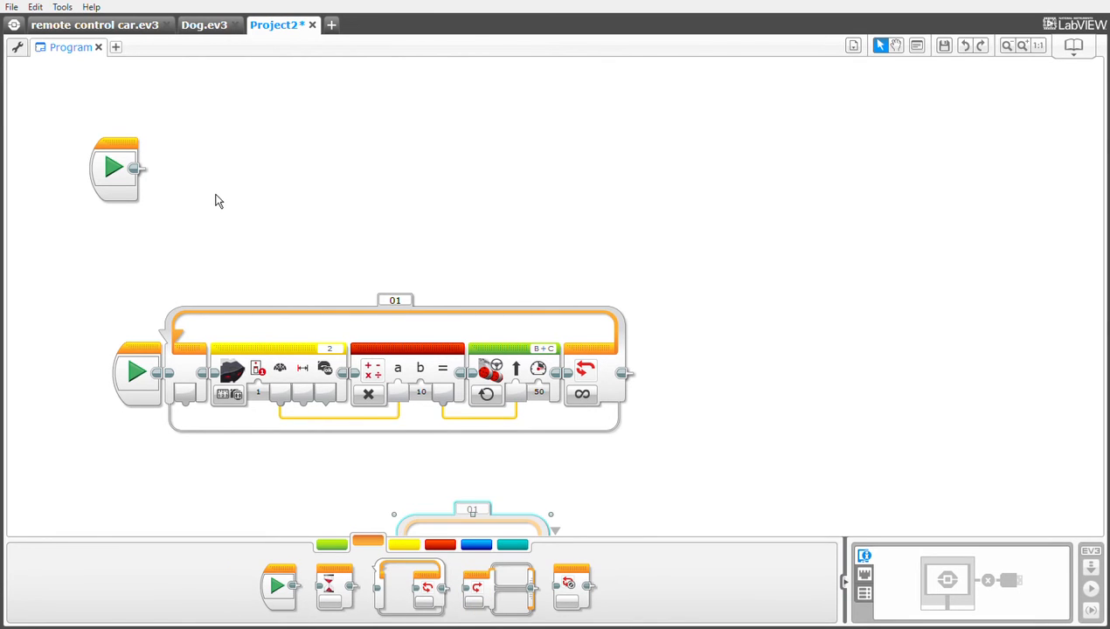
pyautogui.moveTo(516, 528)
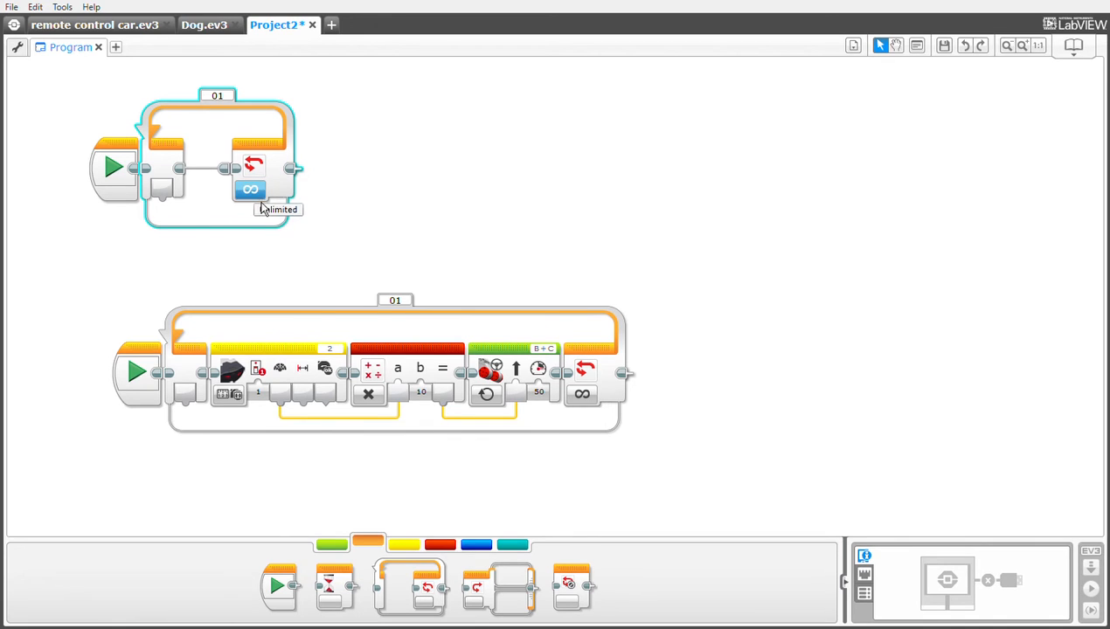
pyautogui.moveTo(423, 280)
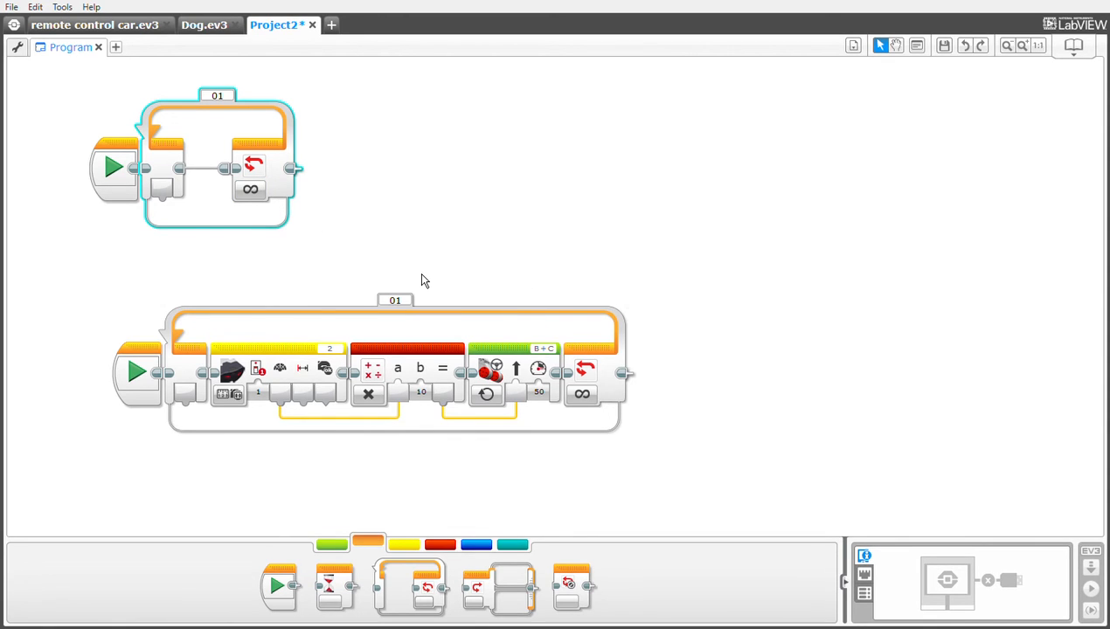
pyautogui.click(331, 544)
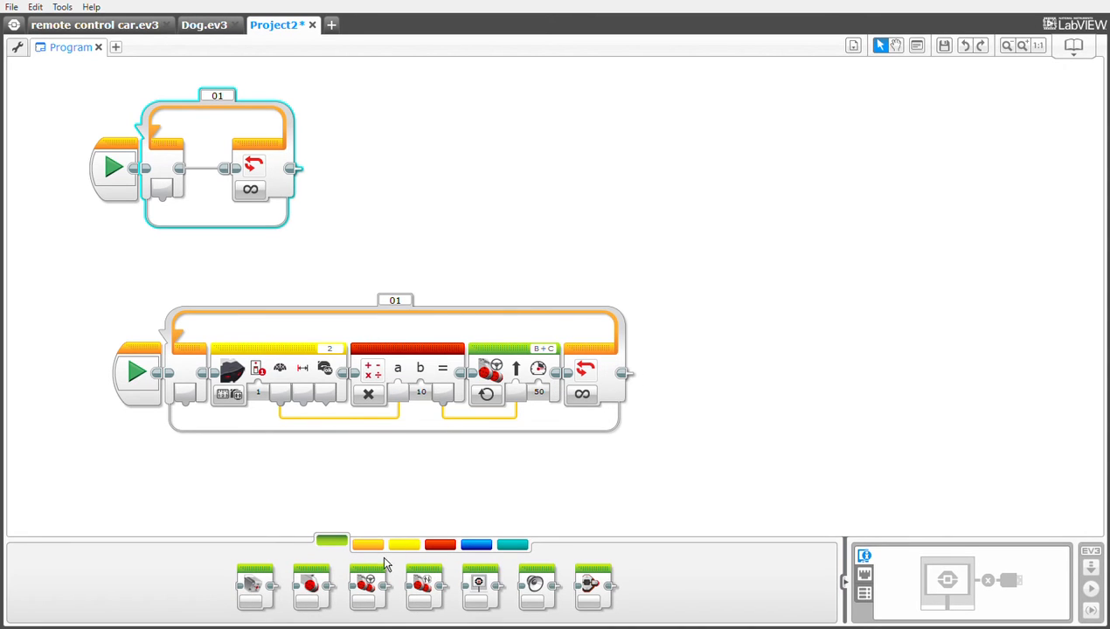
# Place an Infrared Sensor block and a Math block inside the new loop.
pyautogui.click(403, 545)
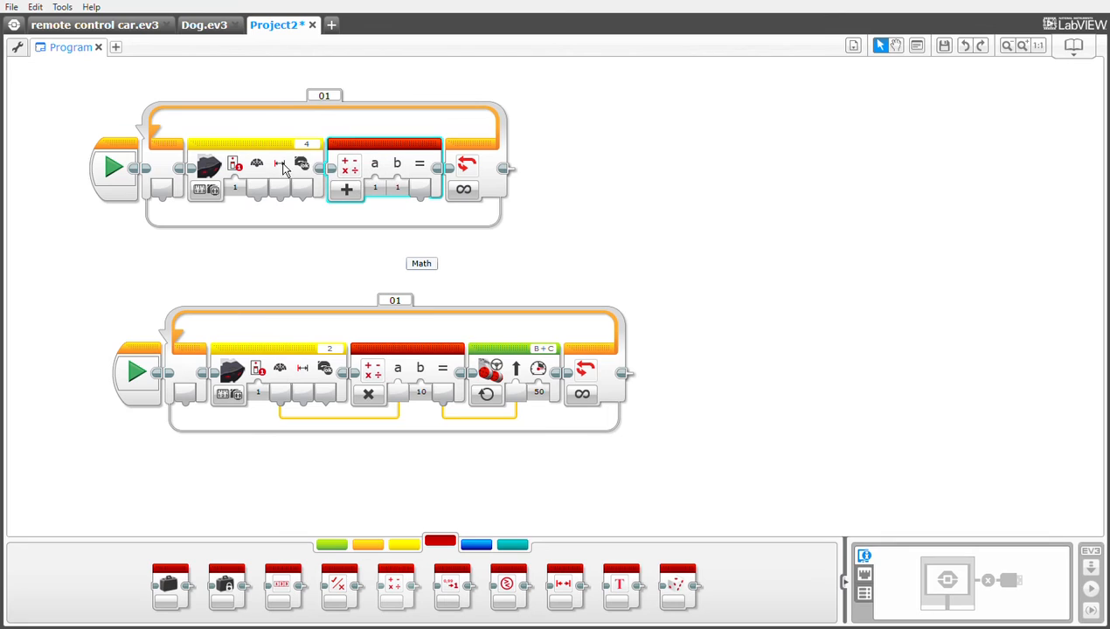
pyautogui.moveTo(331, 158)
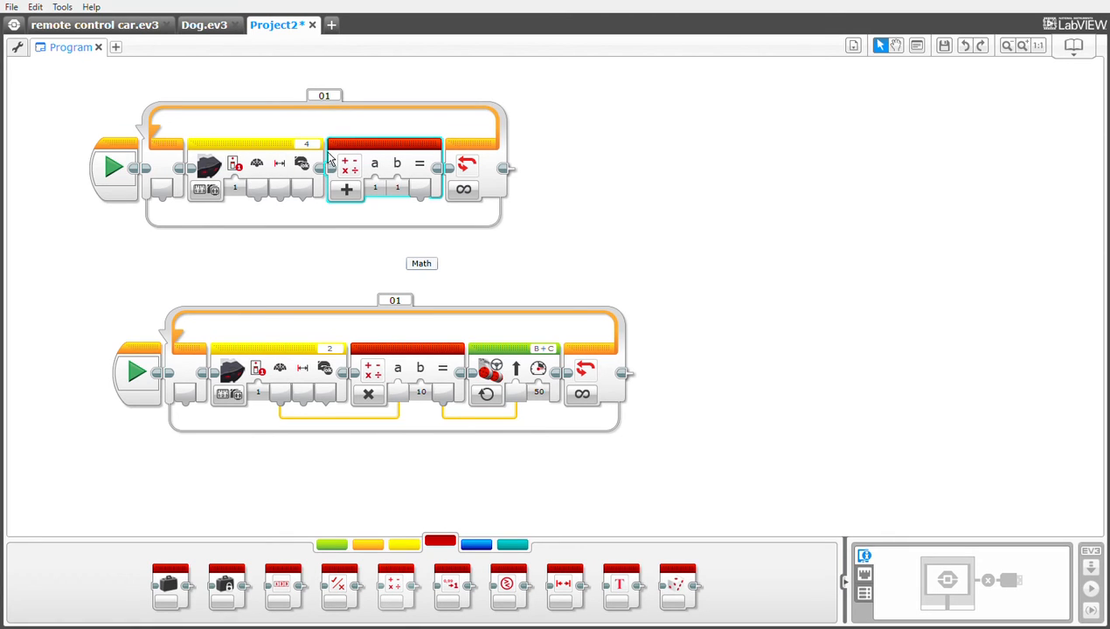
pyautogui.click(306, 144)
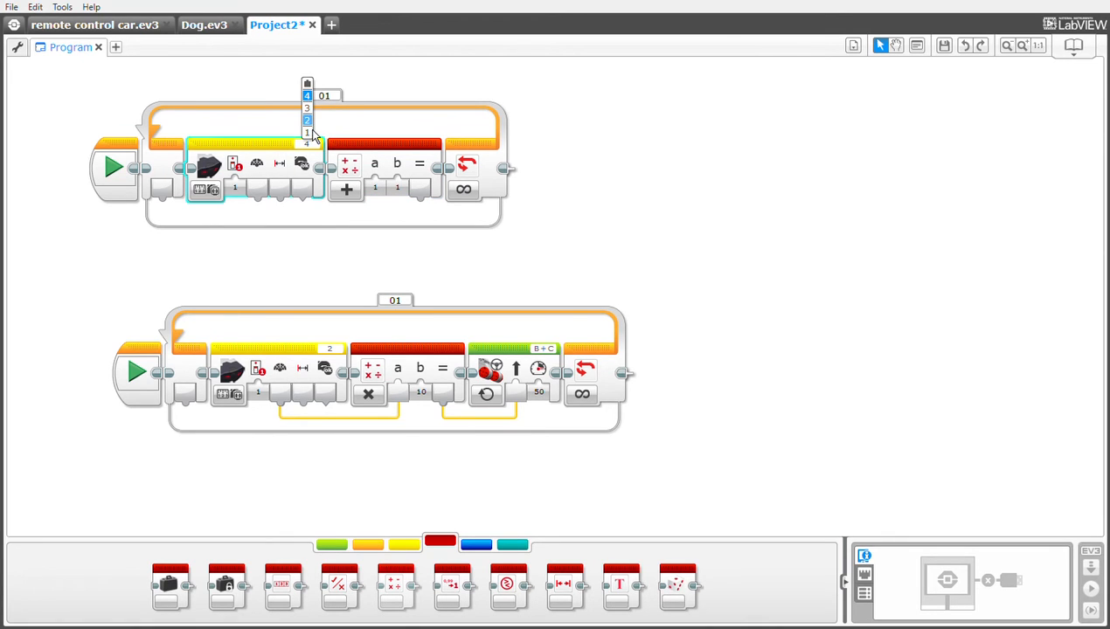
# Set the infrared sensor block to read from port 2.
pyautogui.click(306, 120)
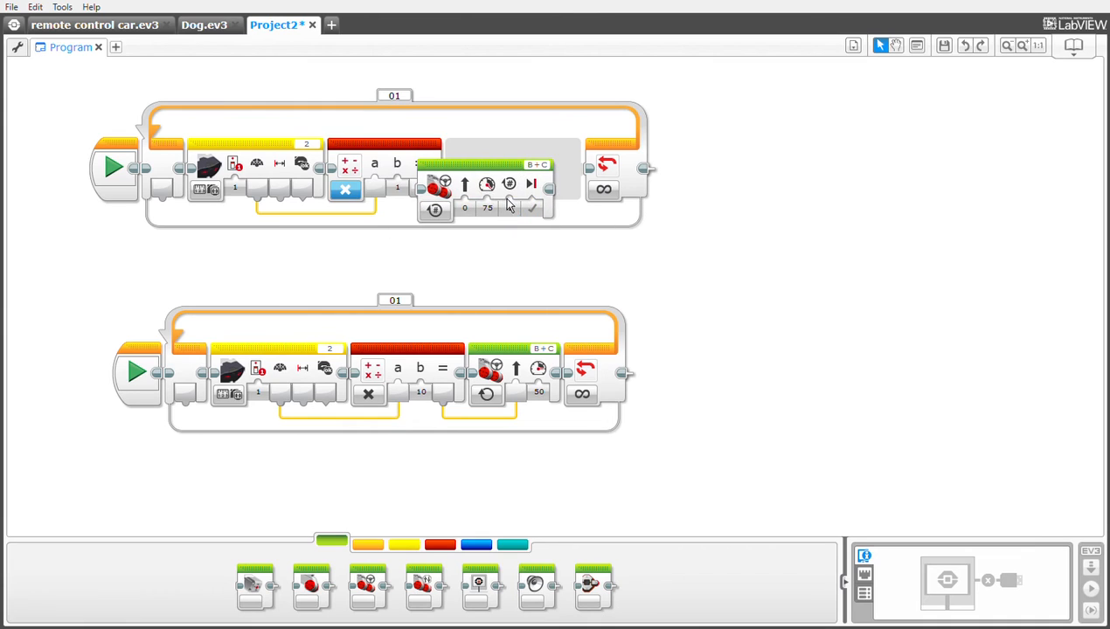
# Add a Move Steering block at power 50 after the Math block.
pyautogui.click(463, 190)
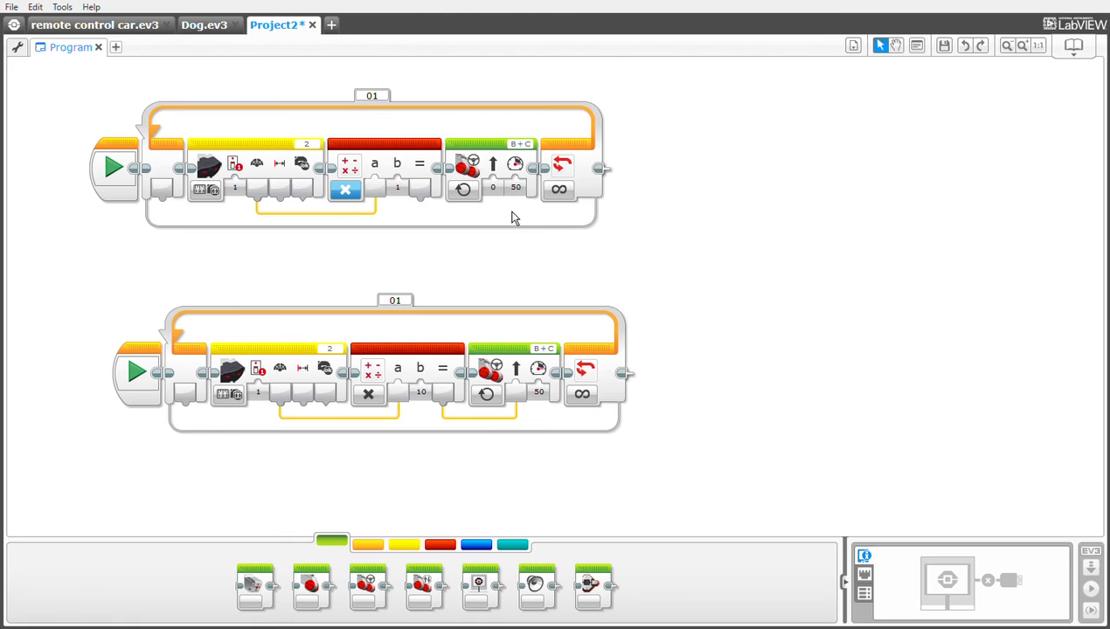
pyautogui.click(398, 186)
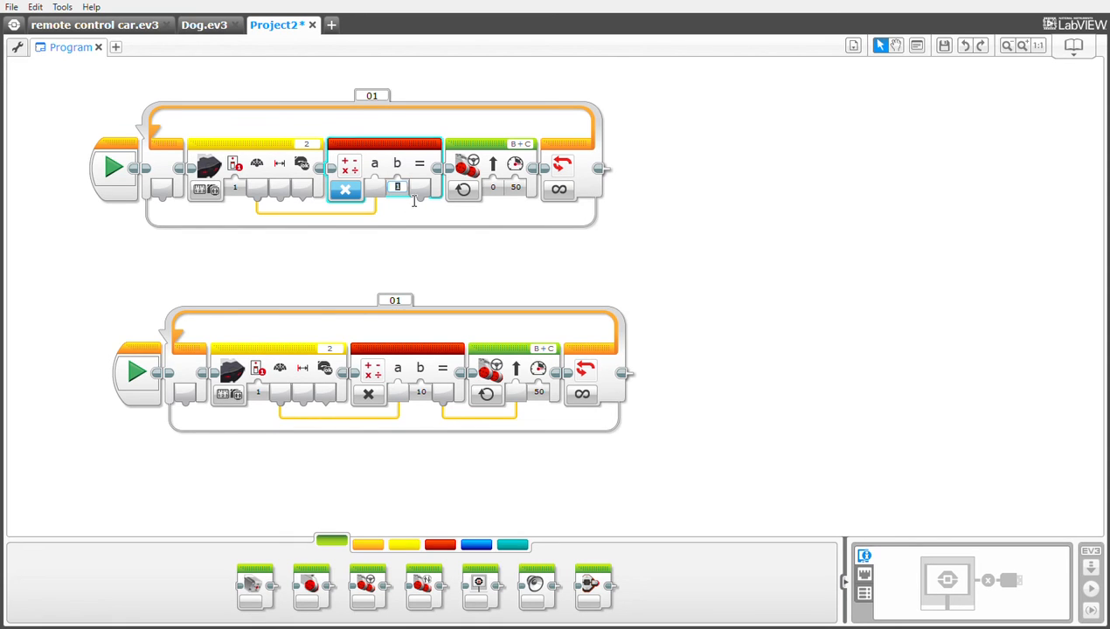
# Enter 10 as the Math block's b multiplier.
pyautogui.write('10')
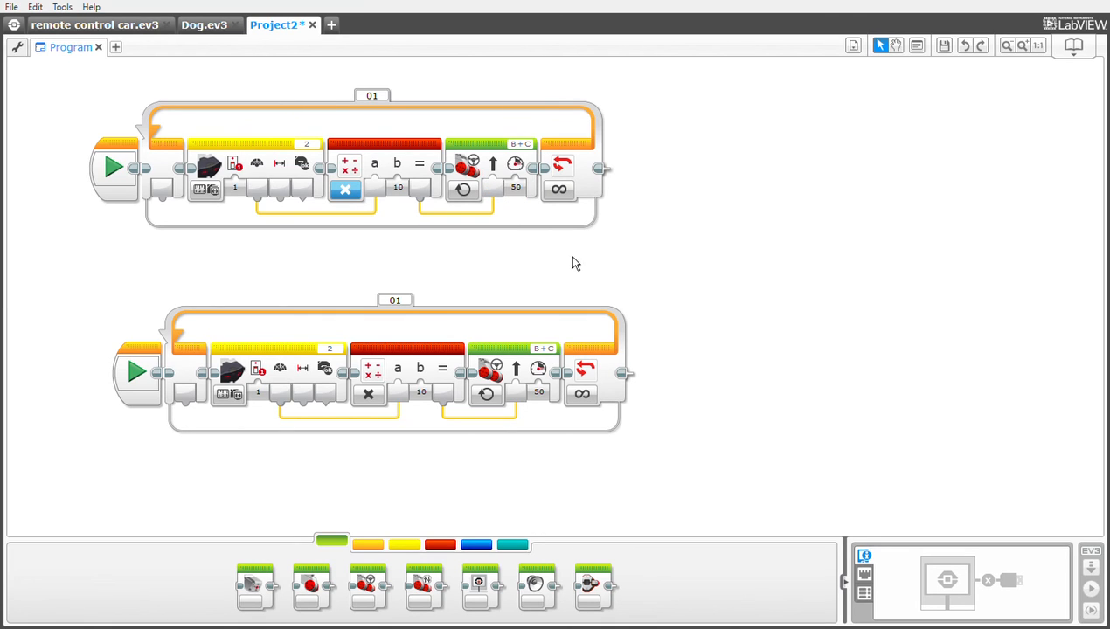
pyautogui.moveTo(155, 370)
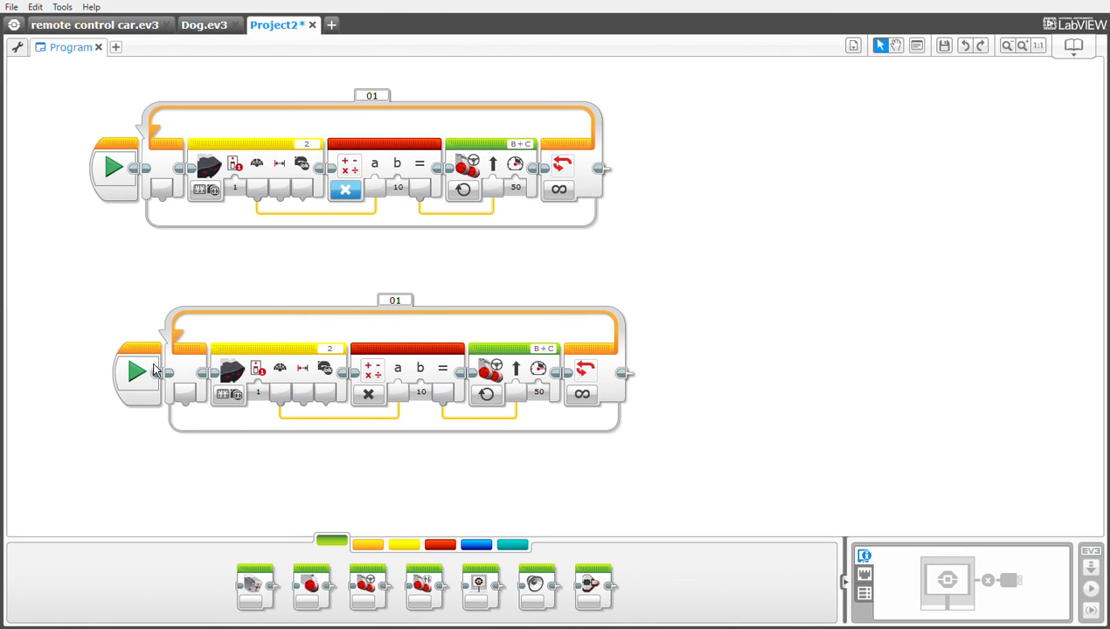
pyautogui.moveTo(130, 142)
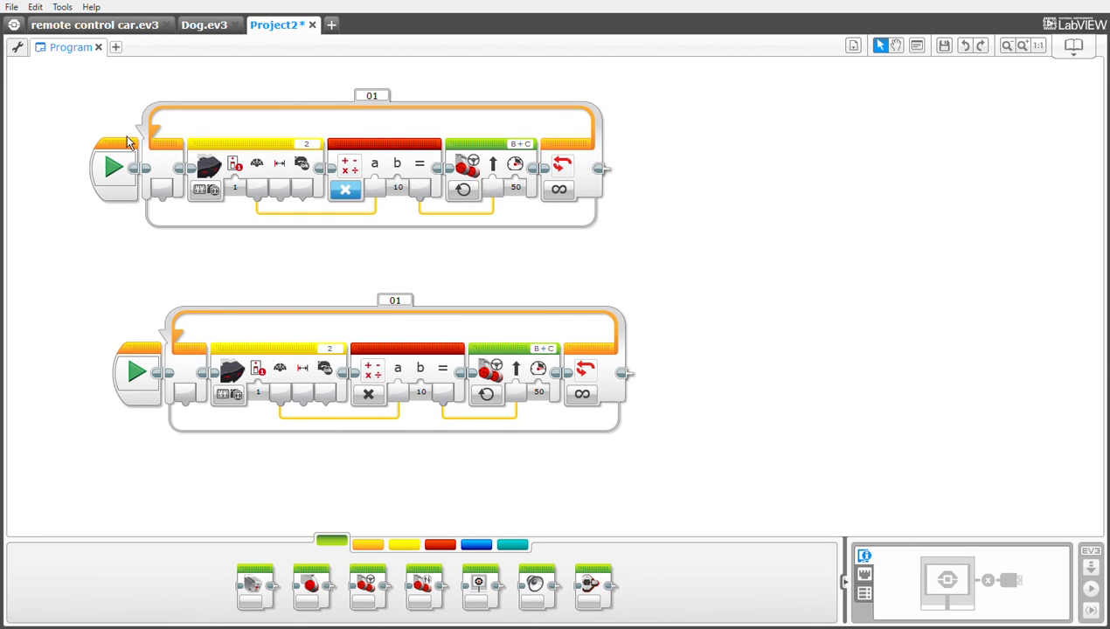